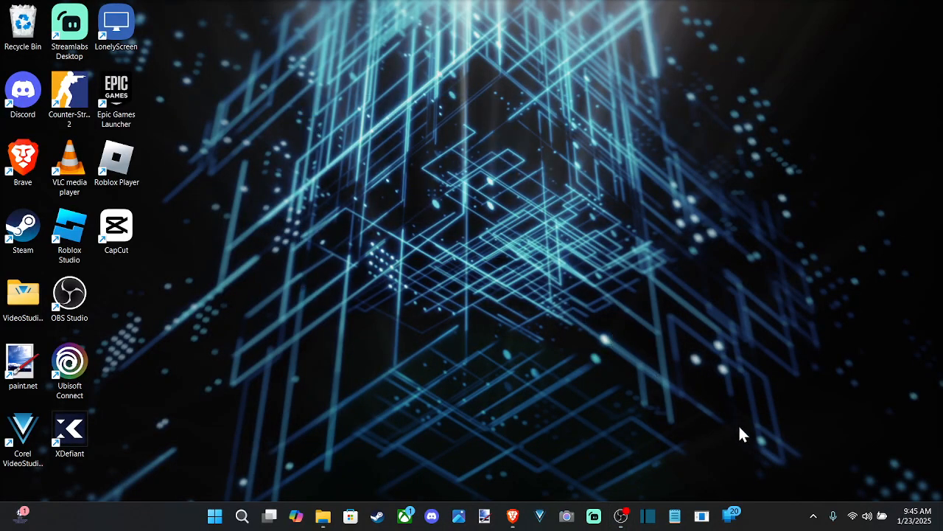
mouse_move(288, 81)
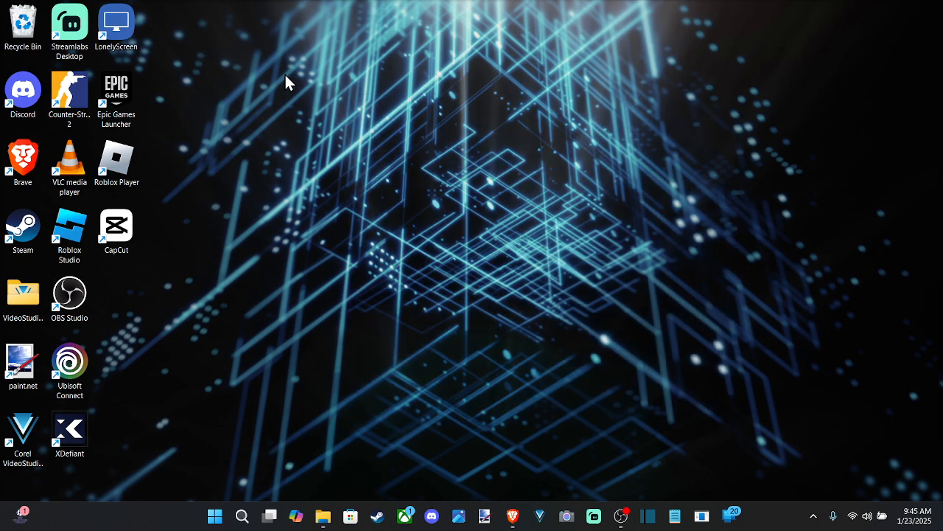
mouse_move(298, 95)
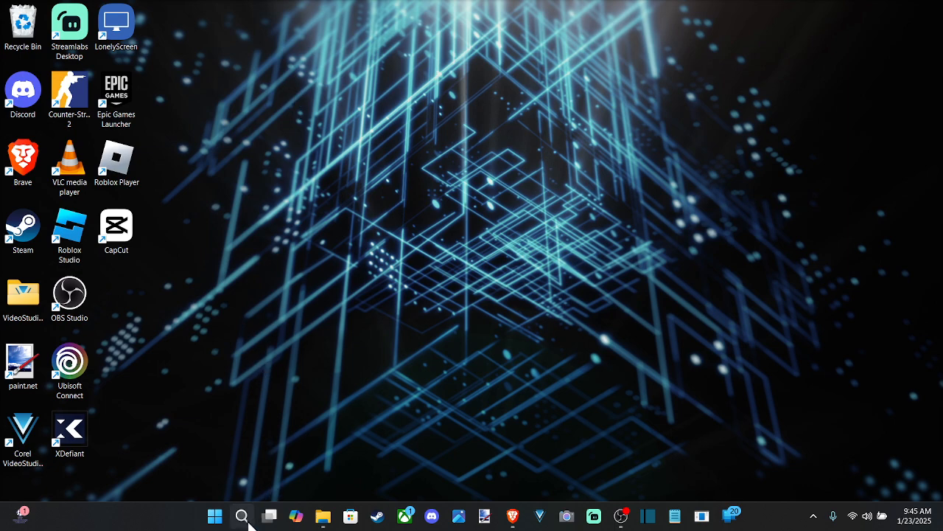
Search Windows for 'system' and launch System Information from the results.
click(242, 516)
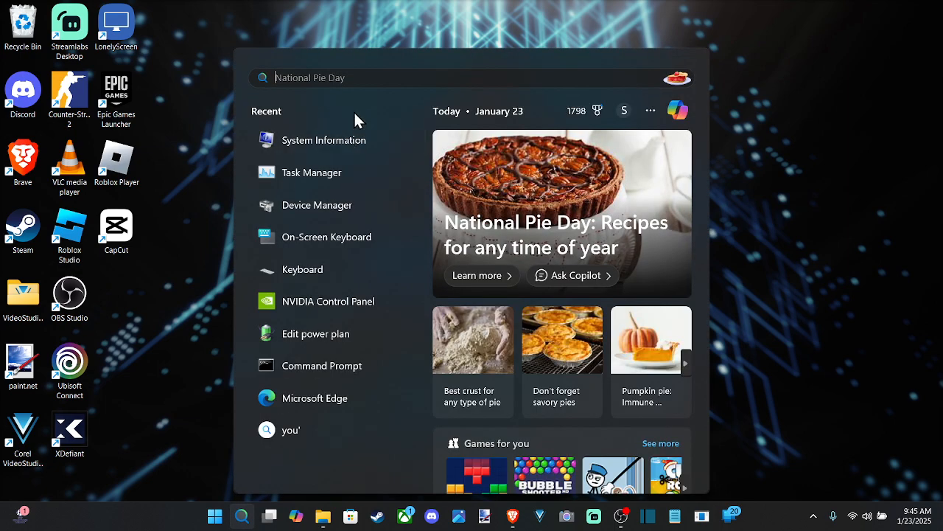
text(system)
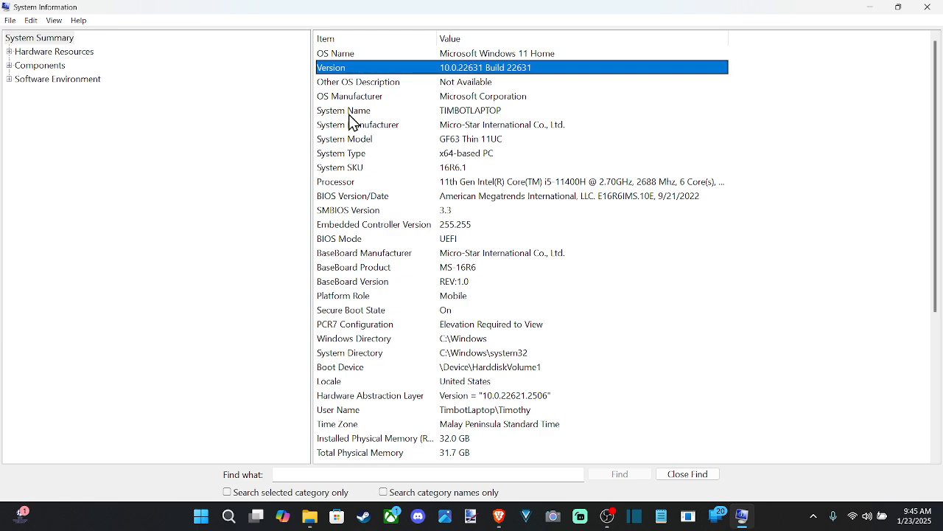
Highlight the BIOS Version/Date row showing American Megatrends E16R6IMS.10E, 9/21/2022.
click(353, 194)
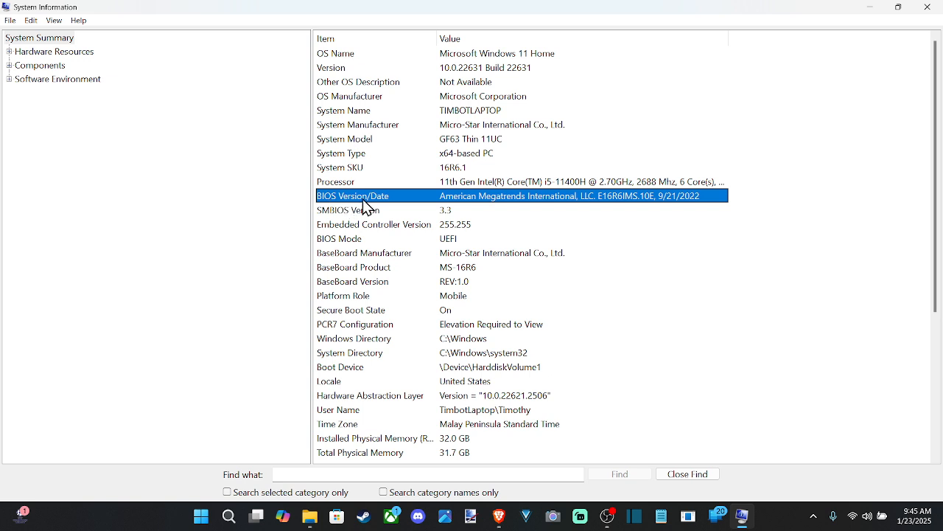
mouse_move(485, 205)
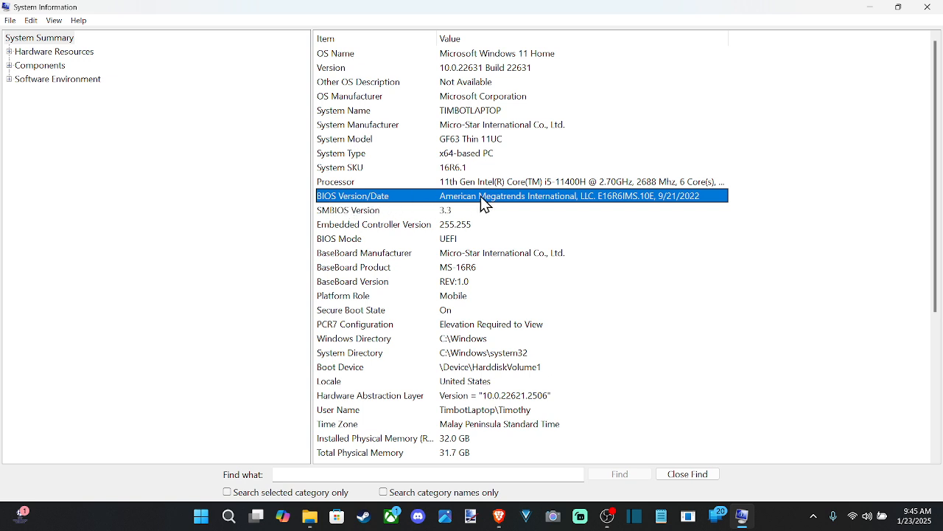
mouse_move(595, 207)
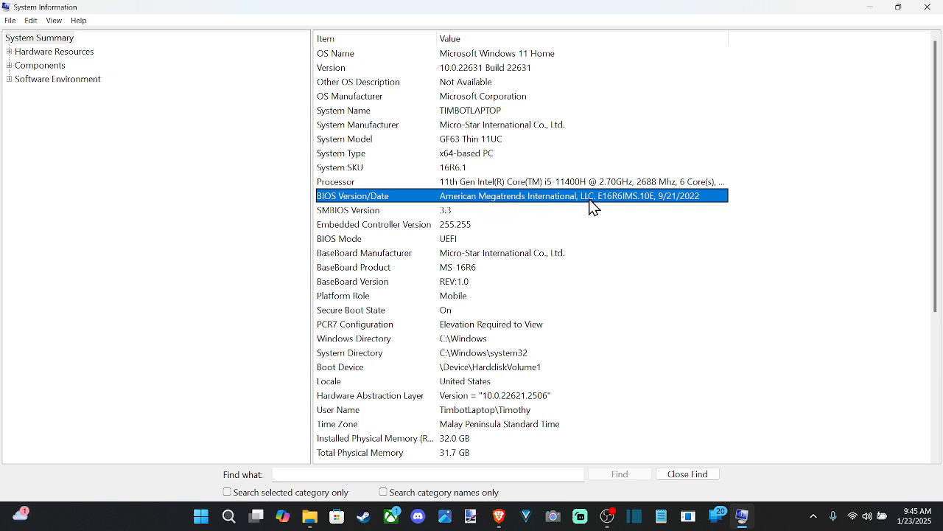
mouse_move(663, 205)
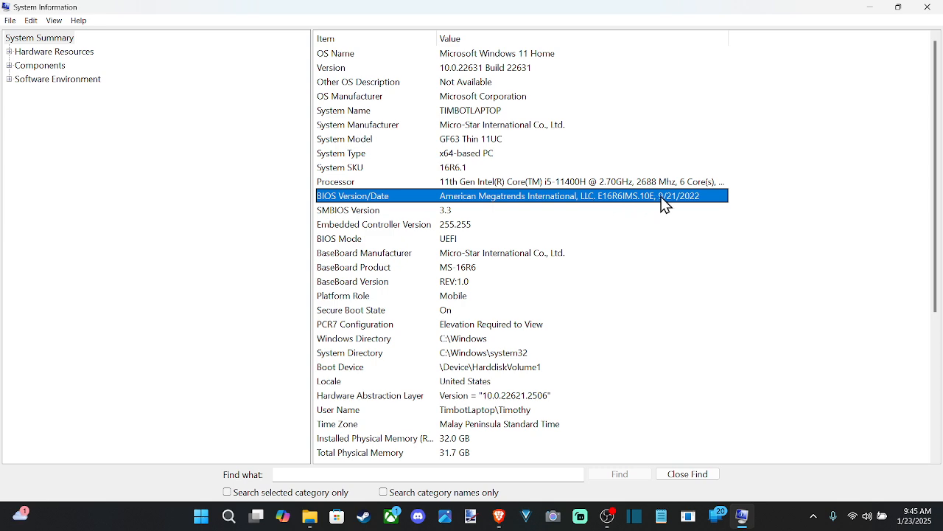
mouse_move(691, 205)
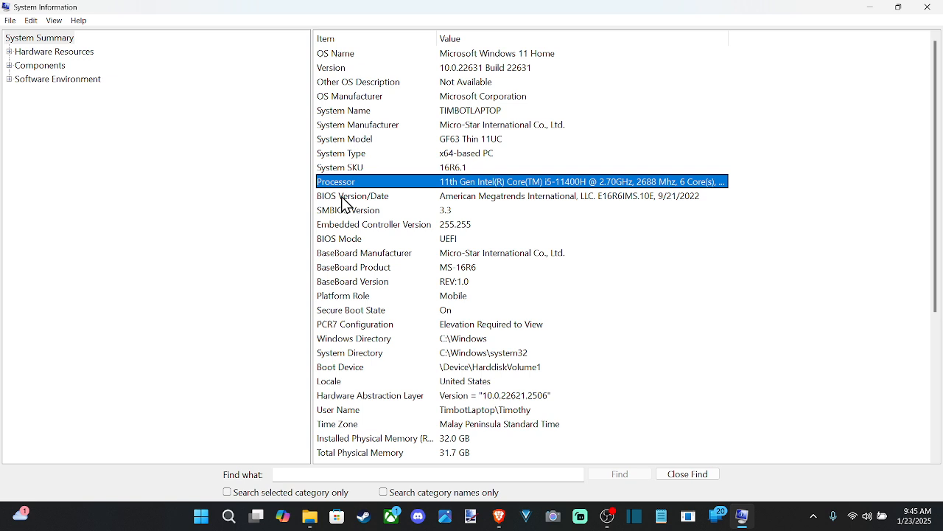
Highlight the BIOS Version/Date row in System Summary again.
click(354, 194)
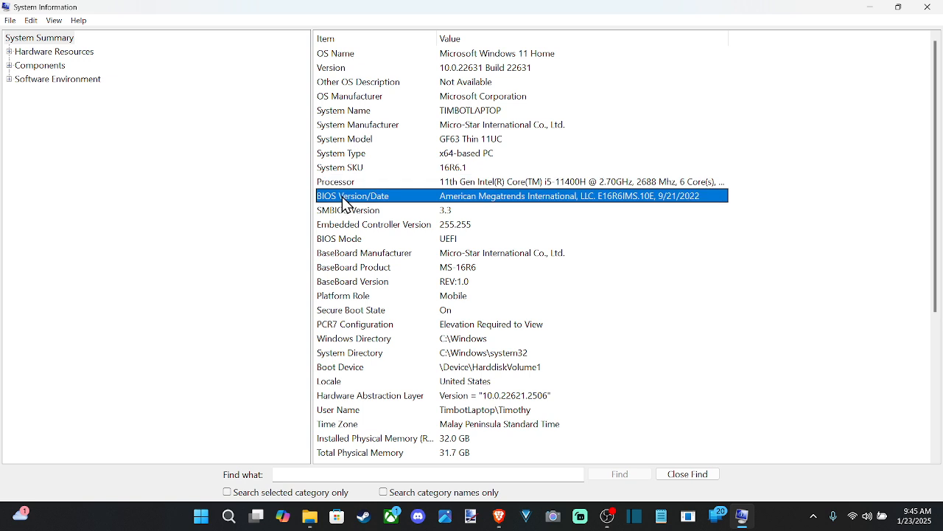
mouse_move(376, 195)
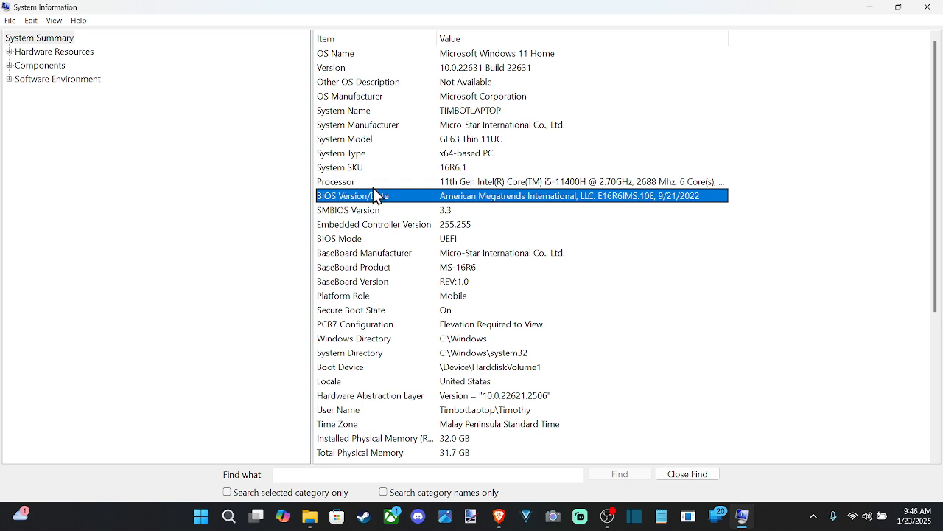
mouse_move(382, 192)
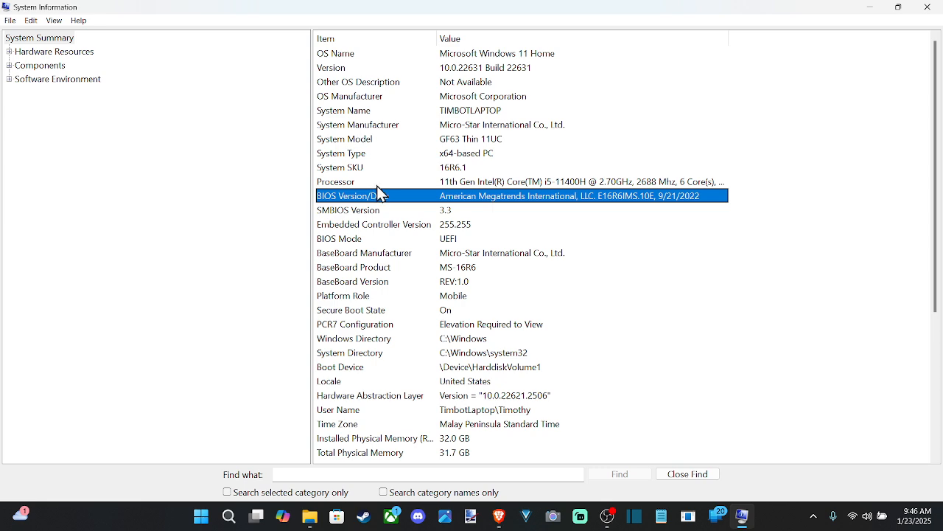
mouse_move(380, 121)
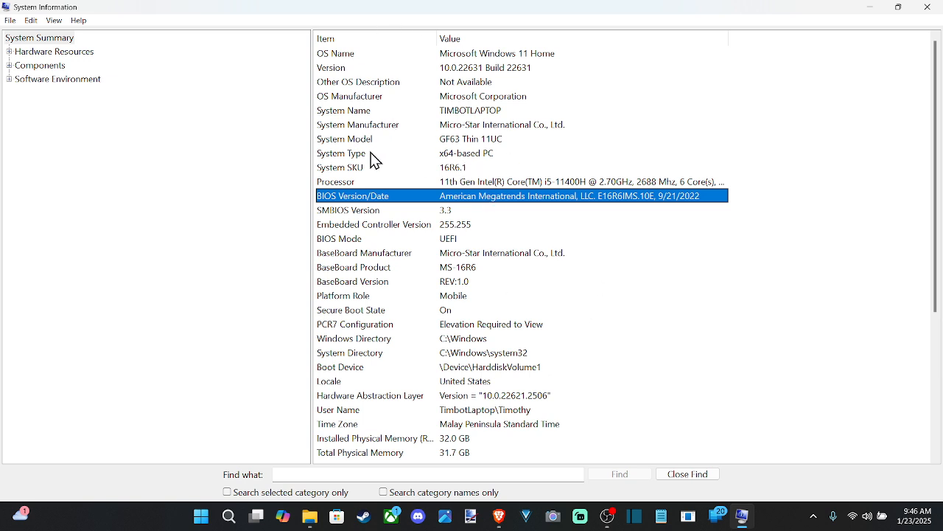
mouse_move(357, 133)
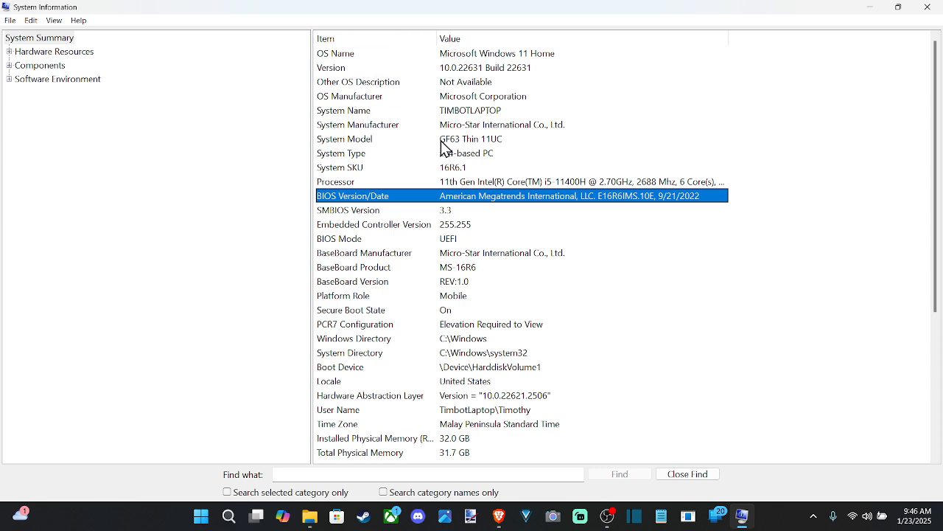
Highlight the System Model row showing GF63 Thin 11UC.
click(345, 138)
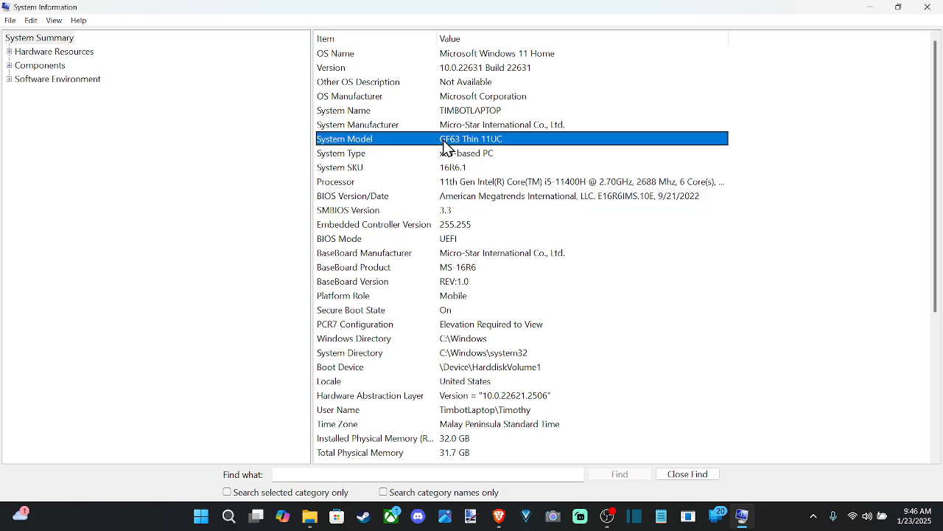
mouse_move(489, 145)
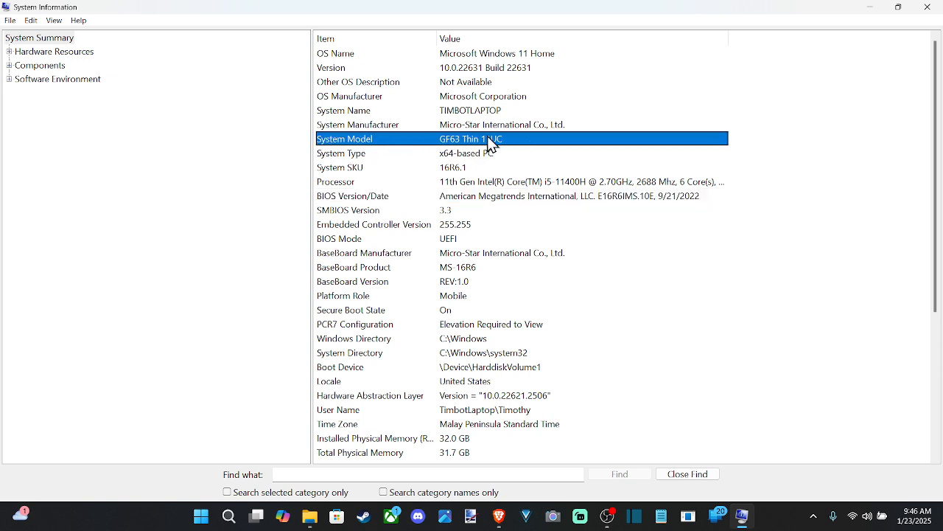
mouse_move(525, 169)
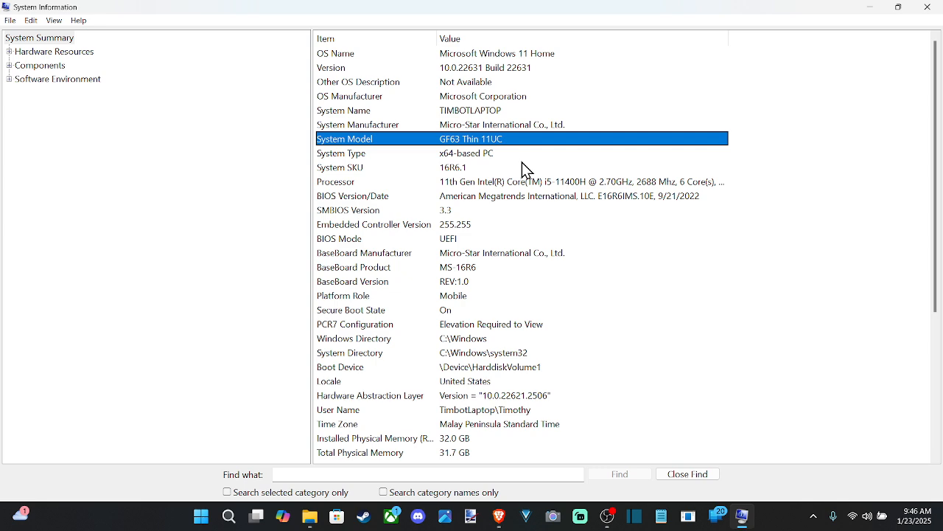
mouse_move(525, 203)
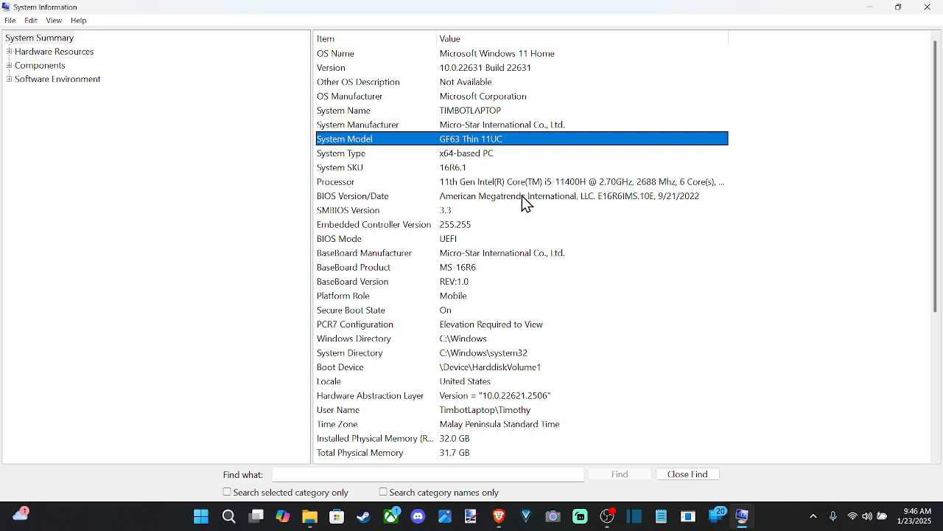